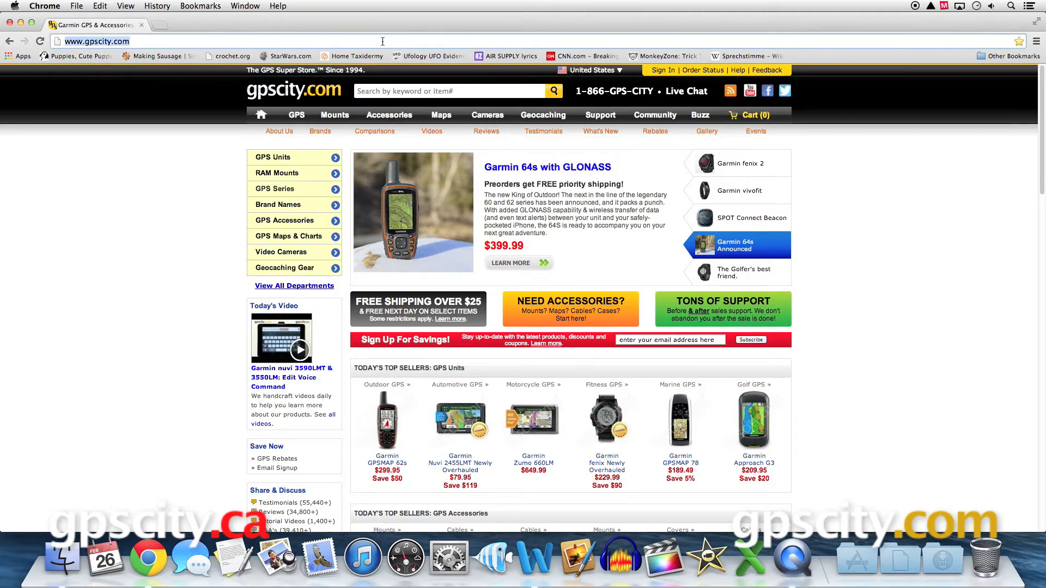
# Load the Garmin Connect site in Chrome and sign in to the account
pyautogui.write('garmincon')
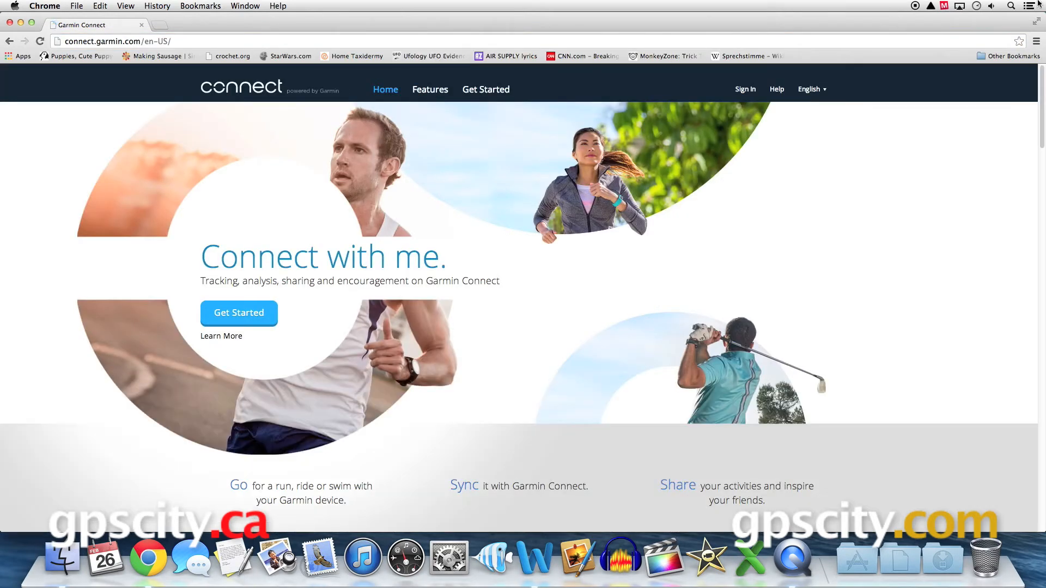
pyautogui.click(745, 88)
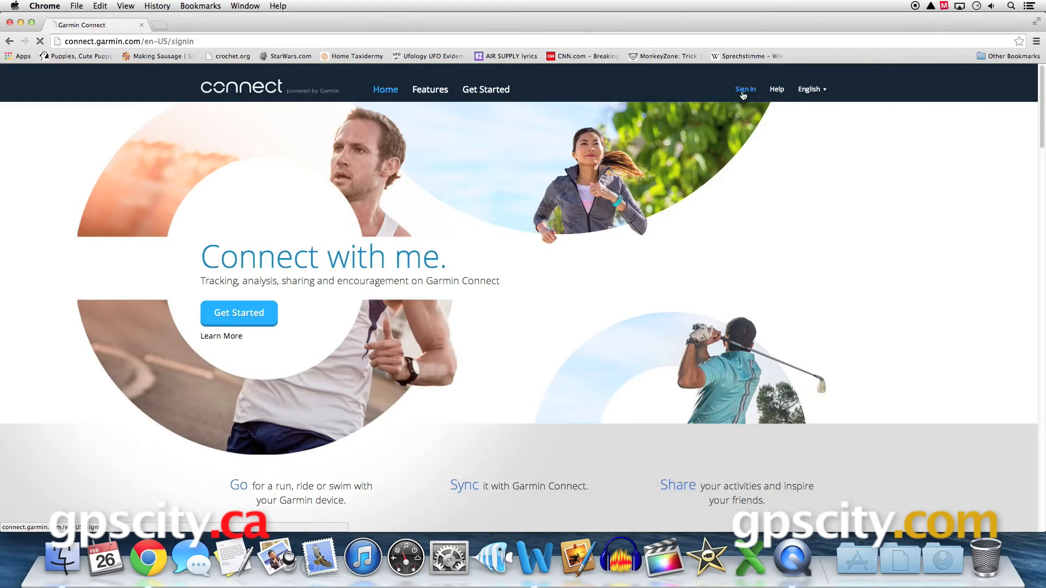
pyautogui.click(744, 89)
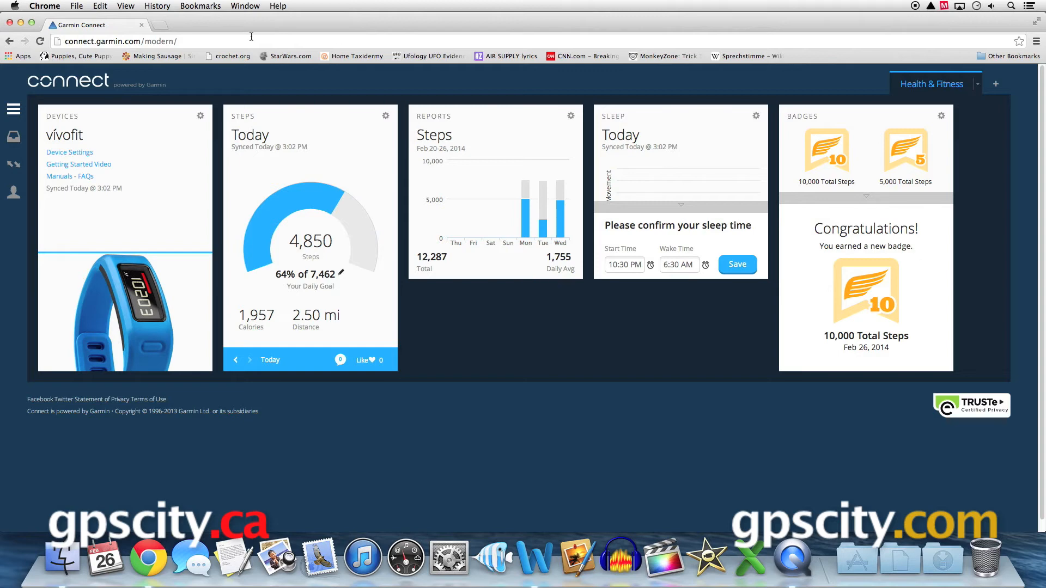
pyautogui.moveTo(232, 100)
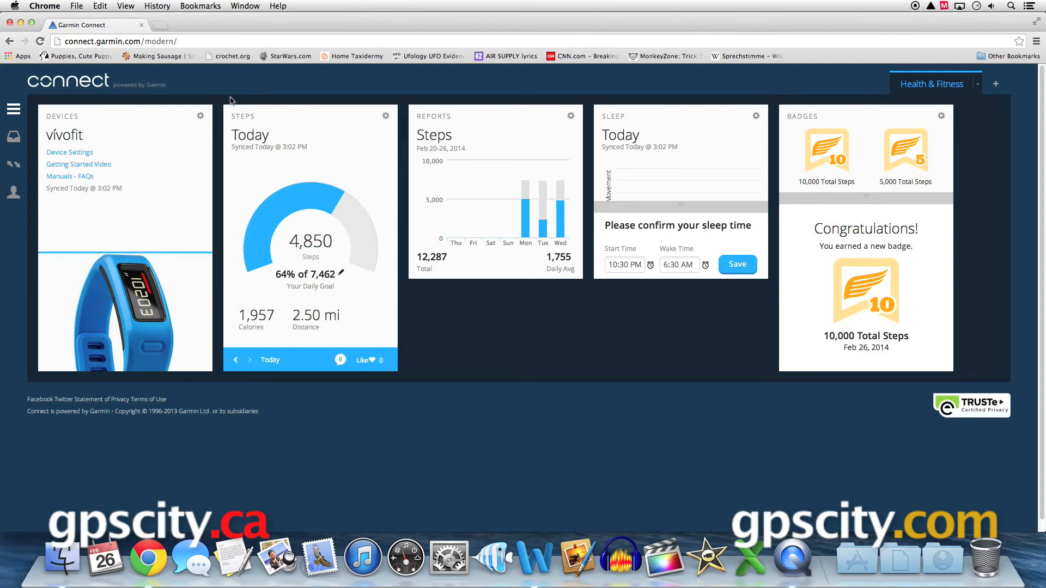
pyautogui.moveTo(457, 101)
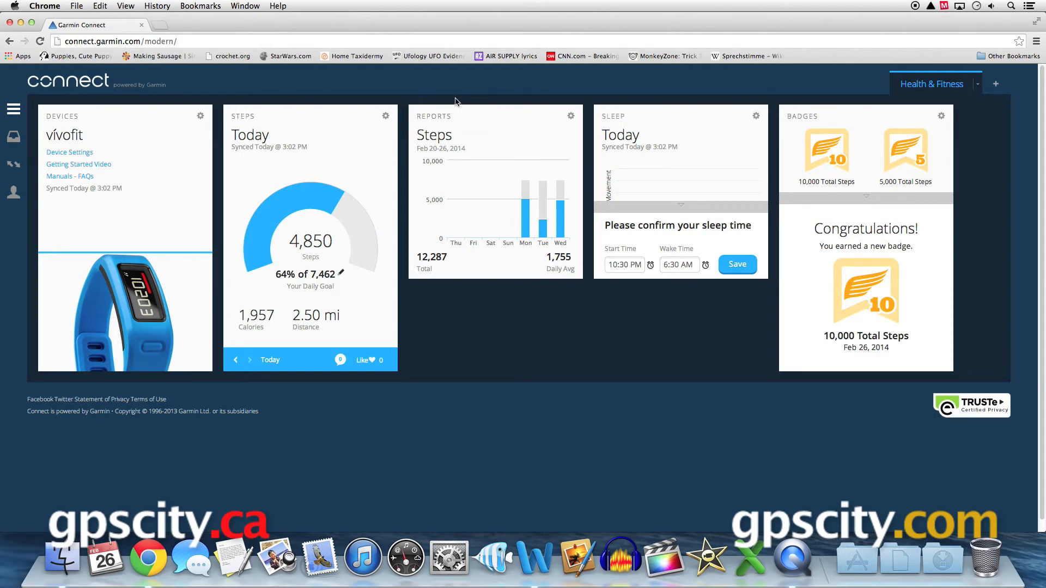
pyautogui.moveTo(489, 52)
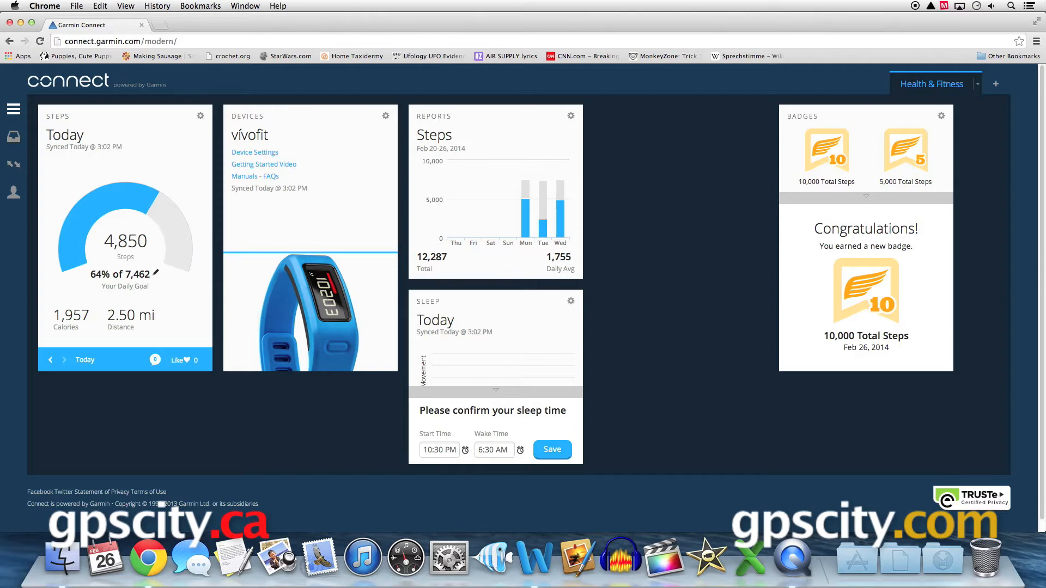
pyautogui.moveTo(229, 117)
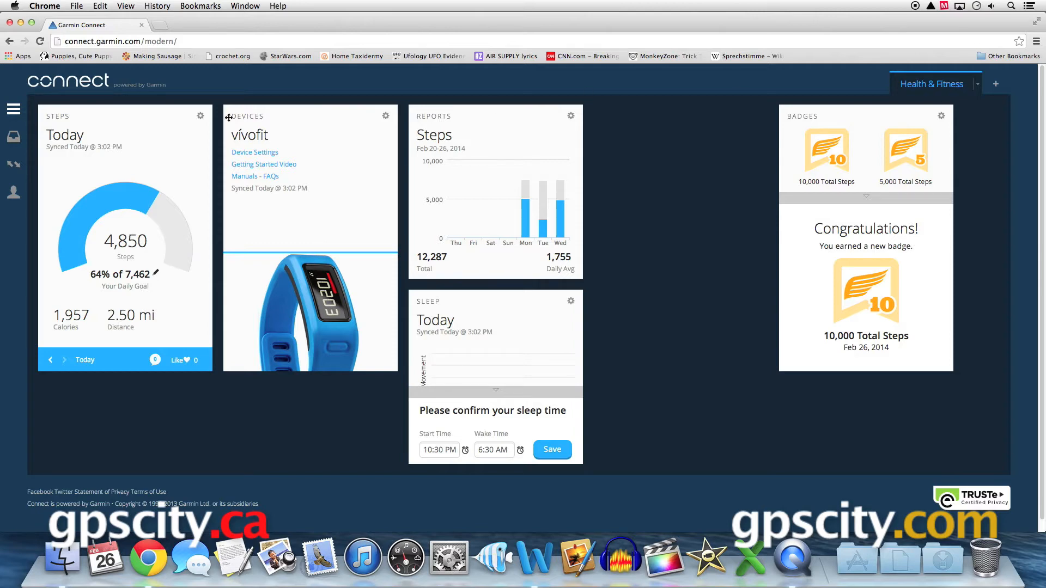
pyautogui.click(13, 109)
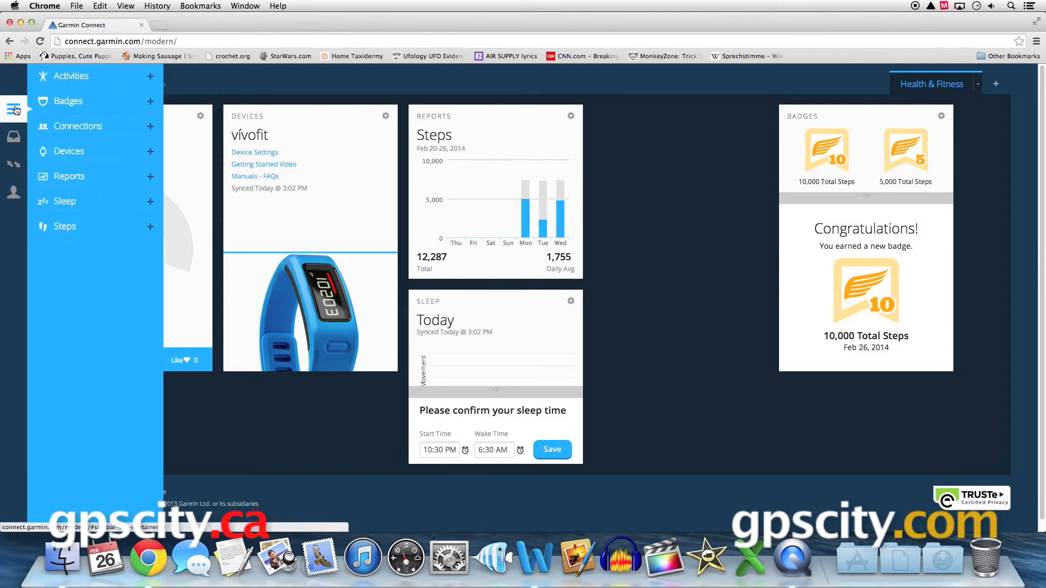
pyautogui.click(70, 76)
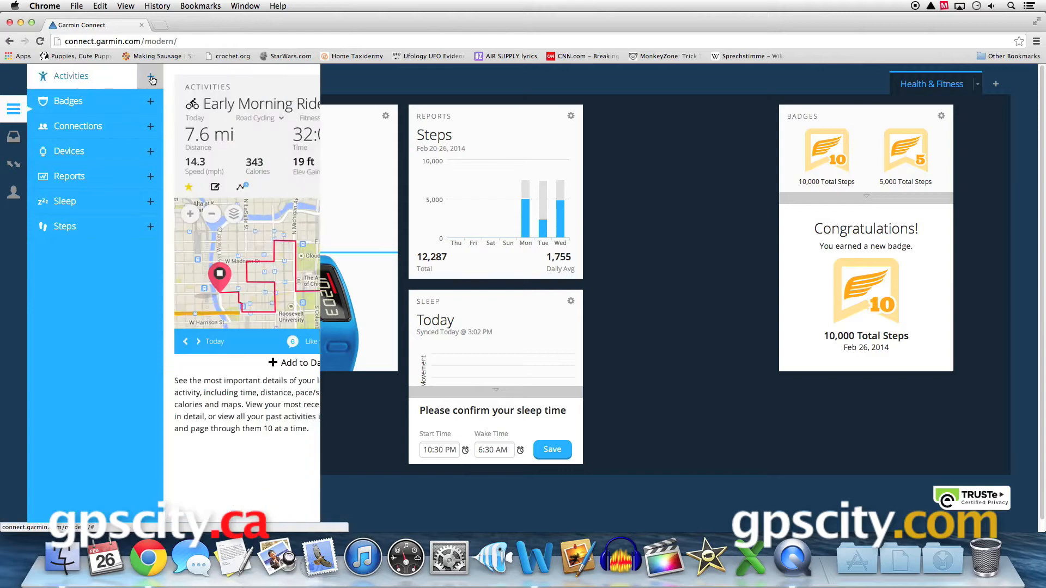
pyautogui.click(67, 101)
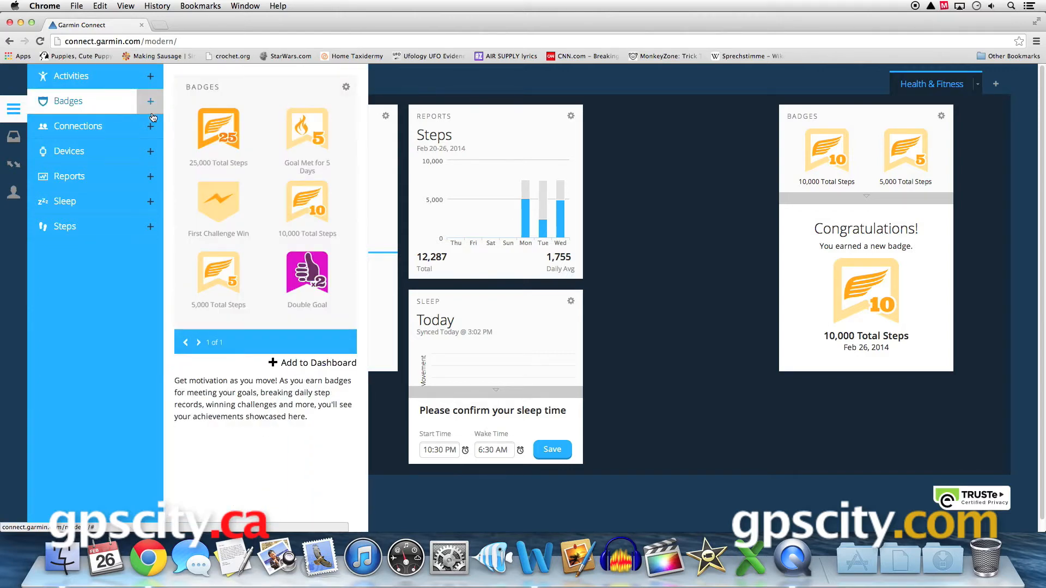
pyautogui.click(68, 151)
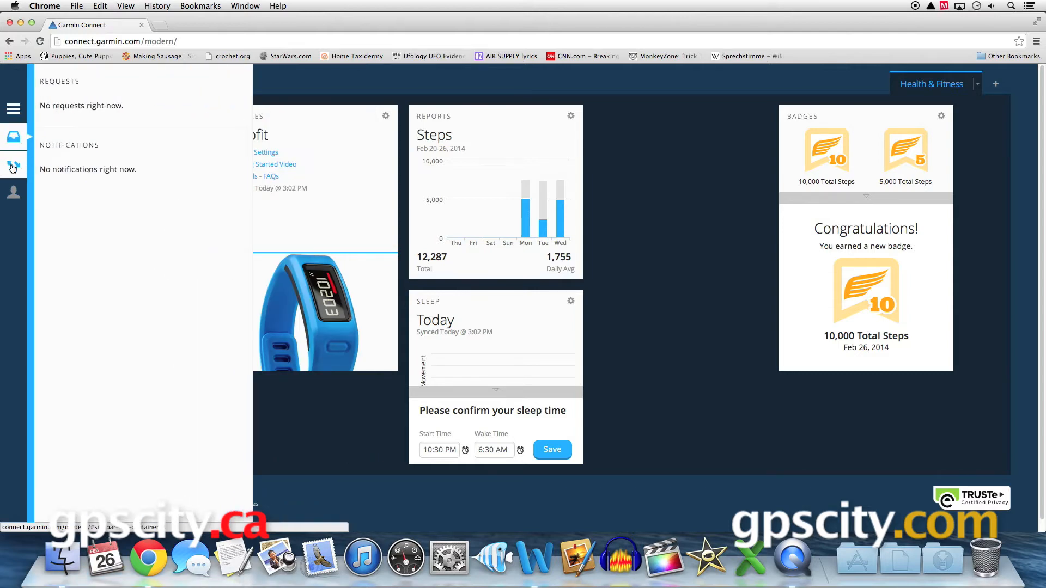
pyautogui.click(13, 166)
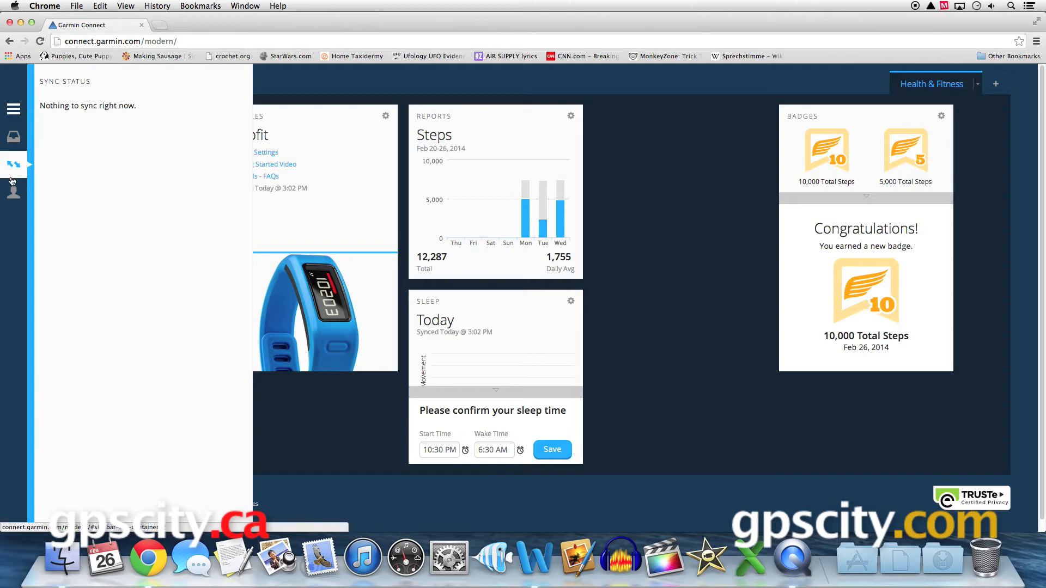
pyautogui.click(13, 192)
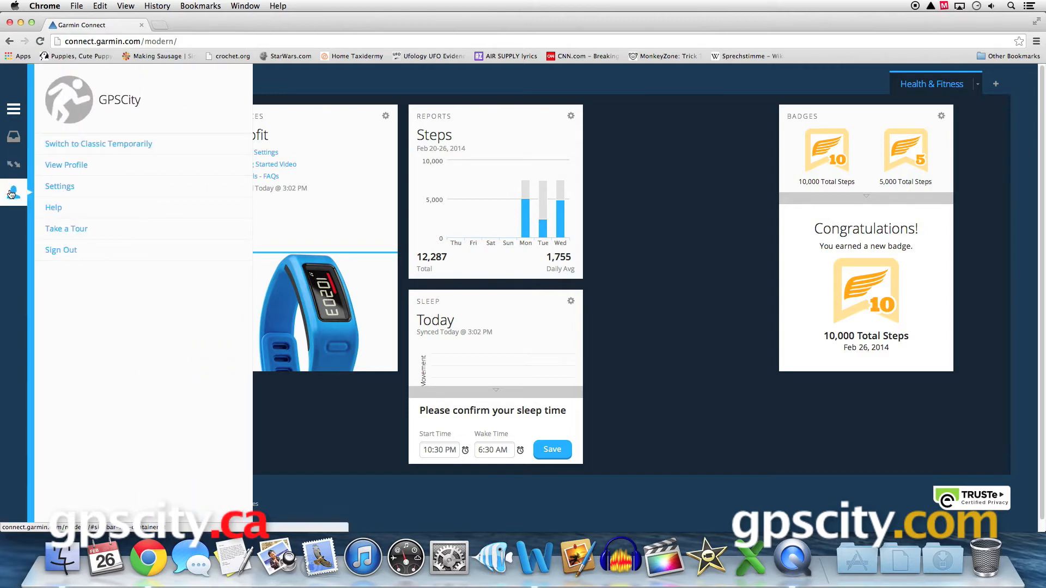
pyautogui.click(13, 193)
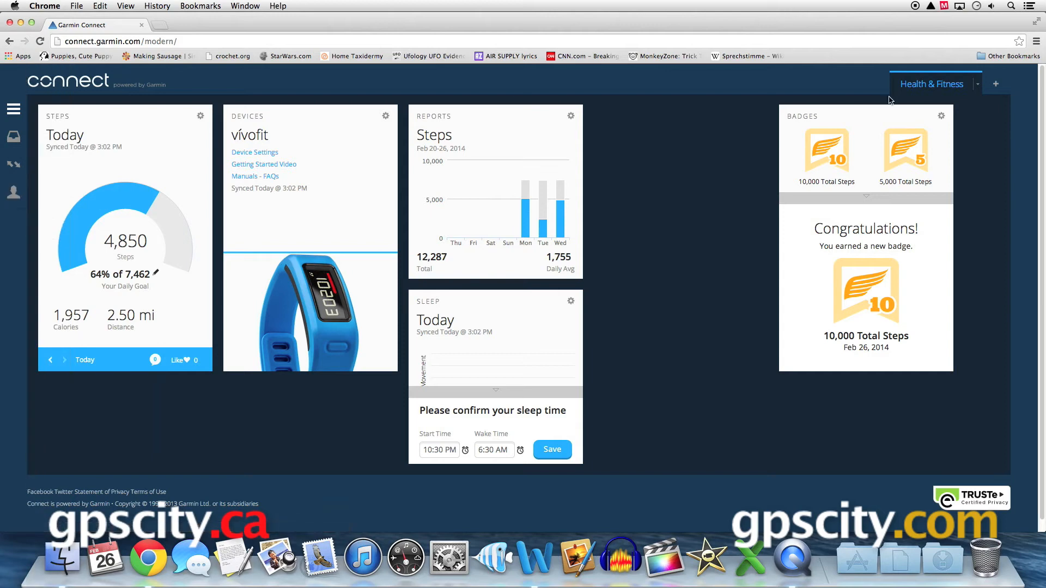
# View four weeks of Steps and the Total Calories report, then return to the dashboard
pyautogui.click(570, 115)
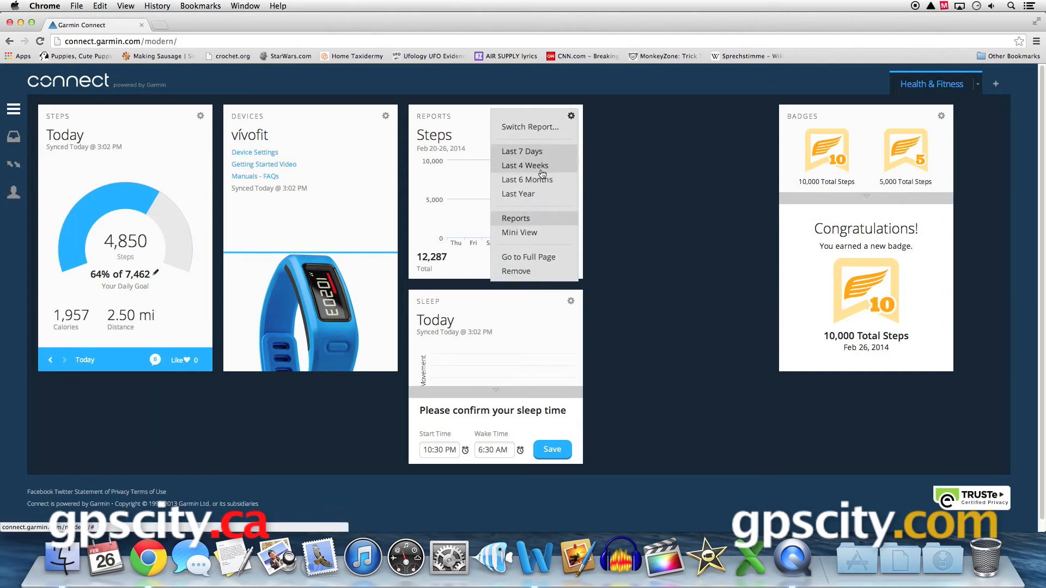
pyautogui.moveTo(527, 257)
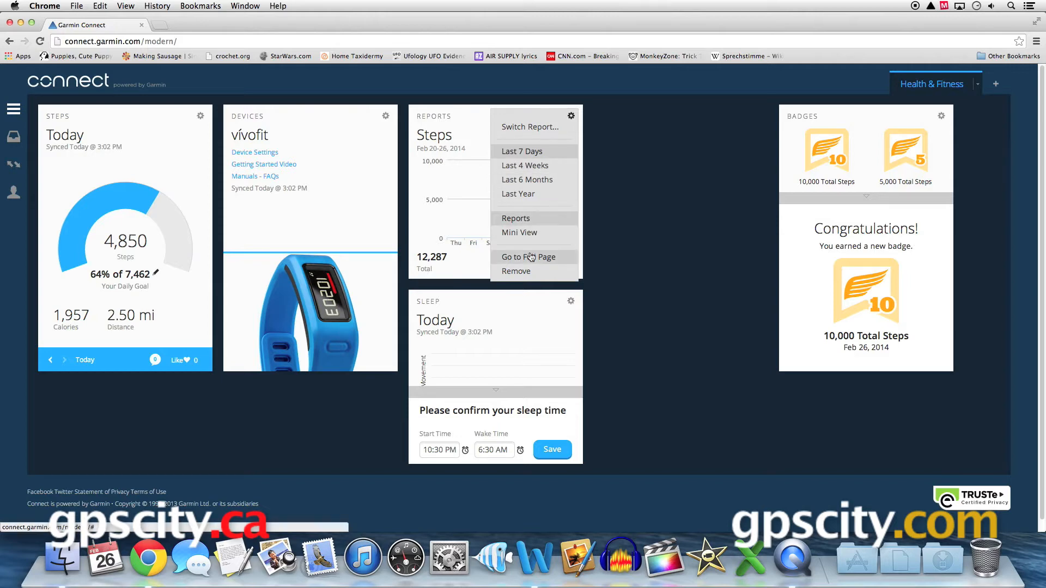
pyautogui.moveTo(529, 259)
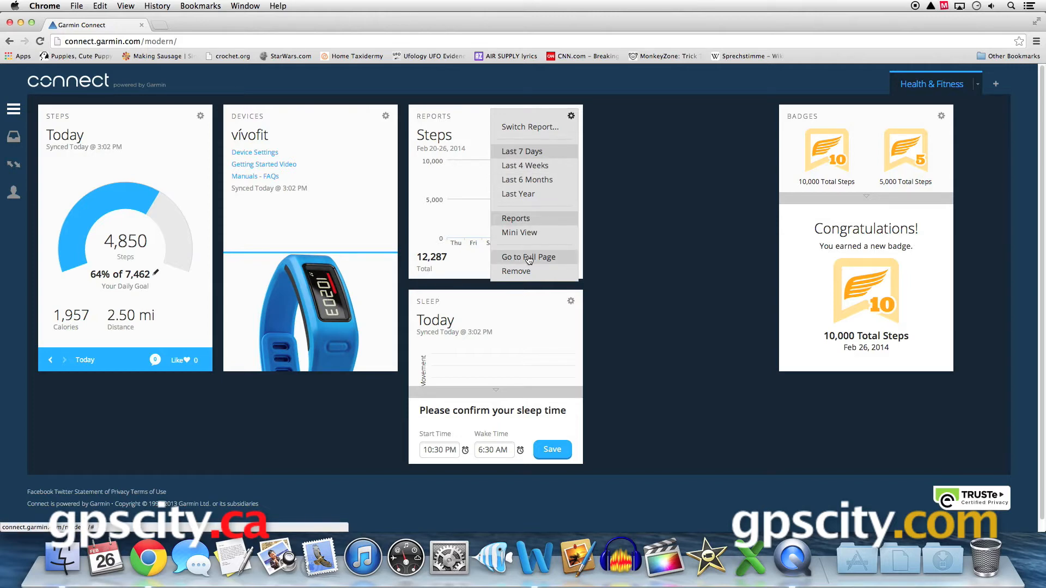
pyautogui.click(527, 256)
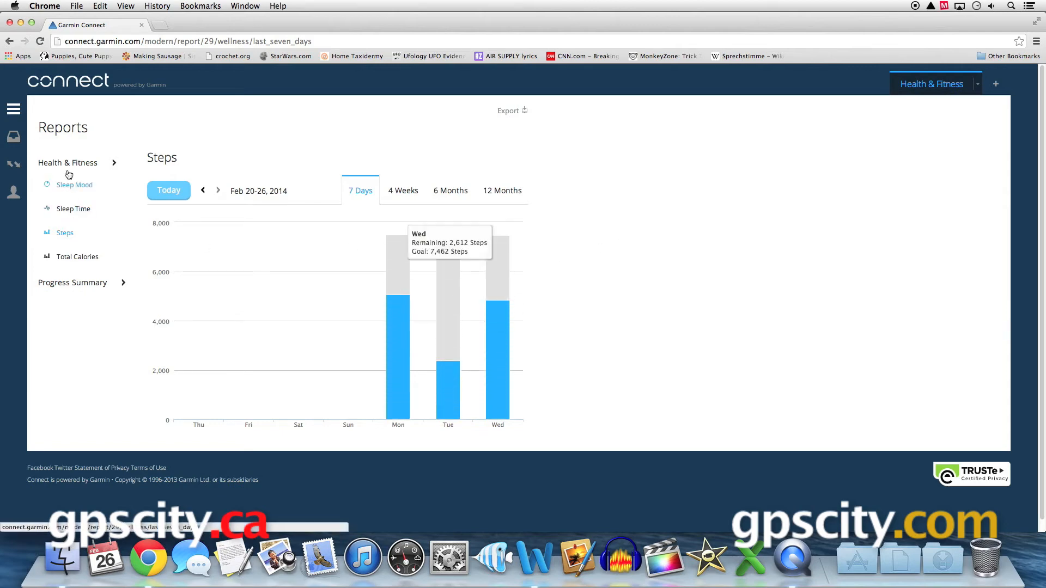
pyautogui.moveTo(71, 190)
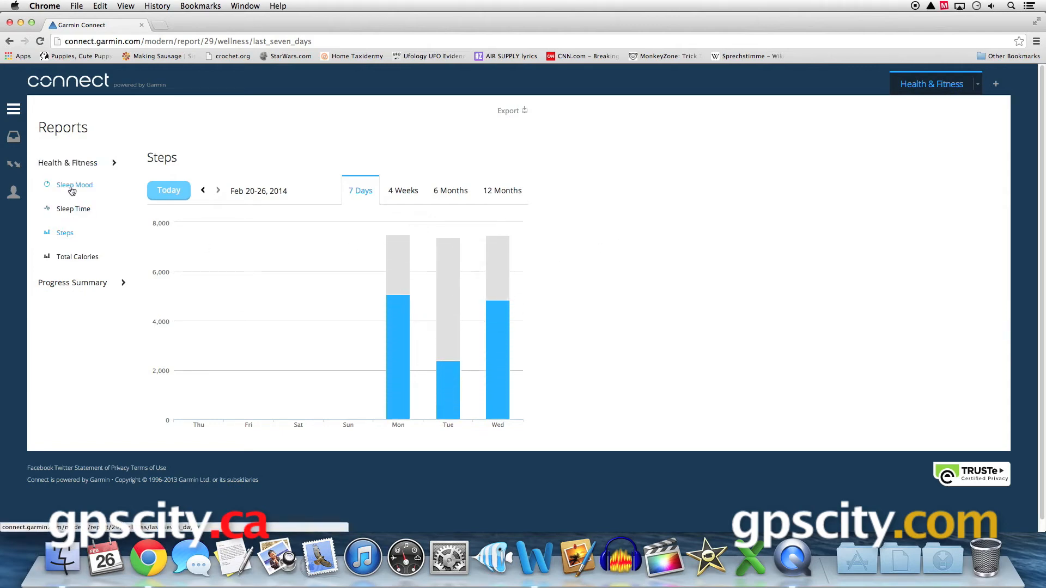
pyautogui.click(402, 190)
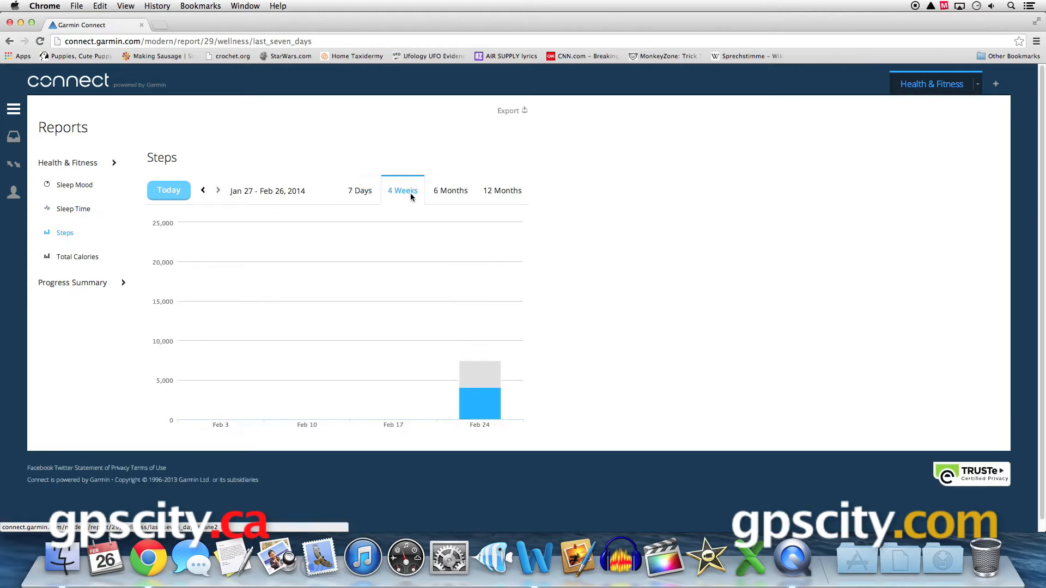
pyautogui.click(77, 256)
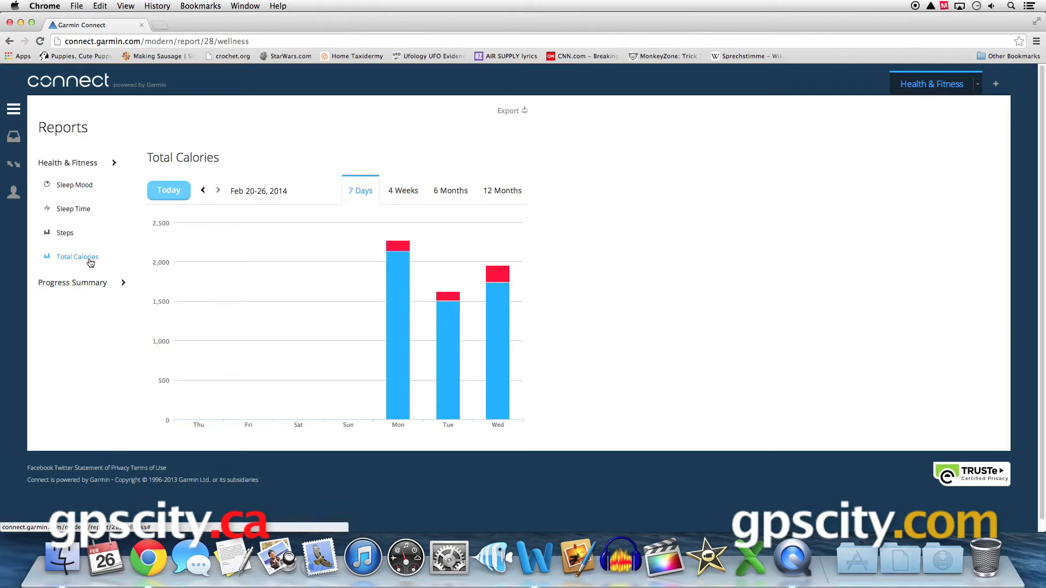
pyautogui.click(67, 81)
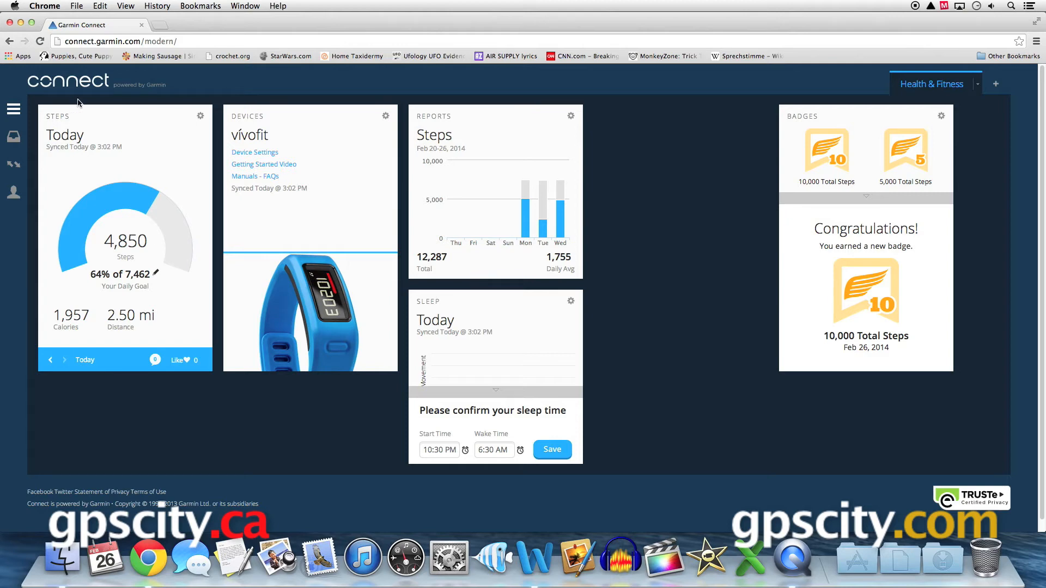
# Add another Steps widget from the sidebar and set it to List View
pyautogui.click(14, 109)
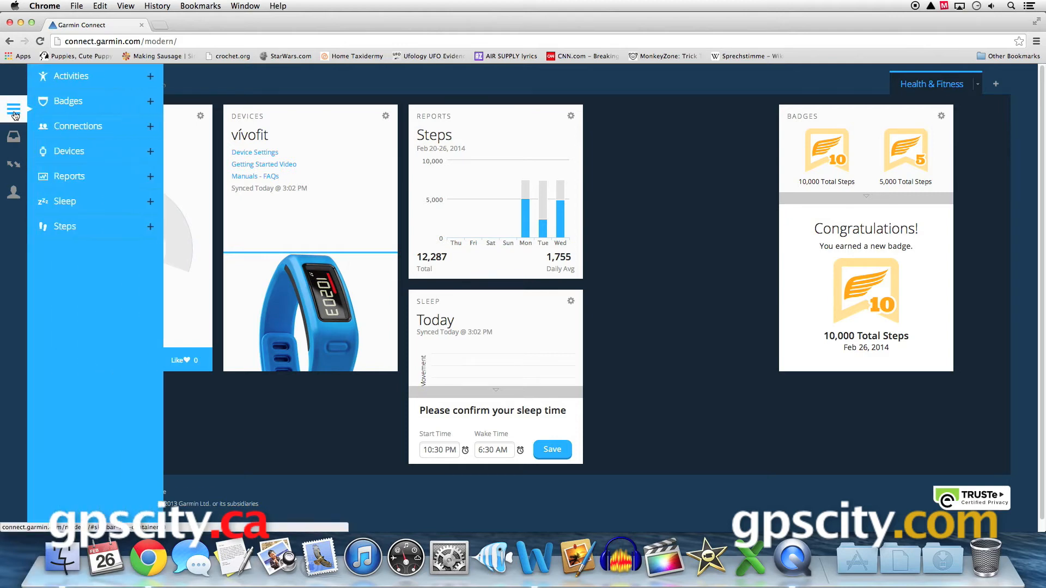
pyautogui.click(65, 226)
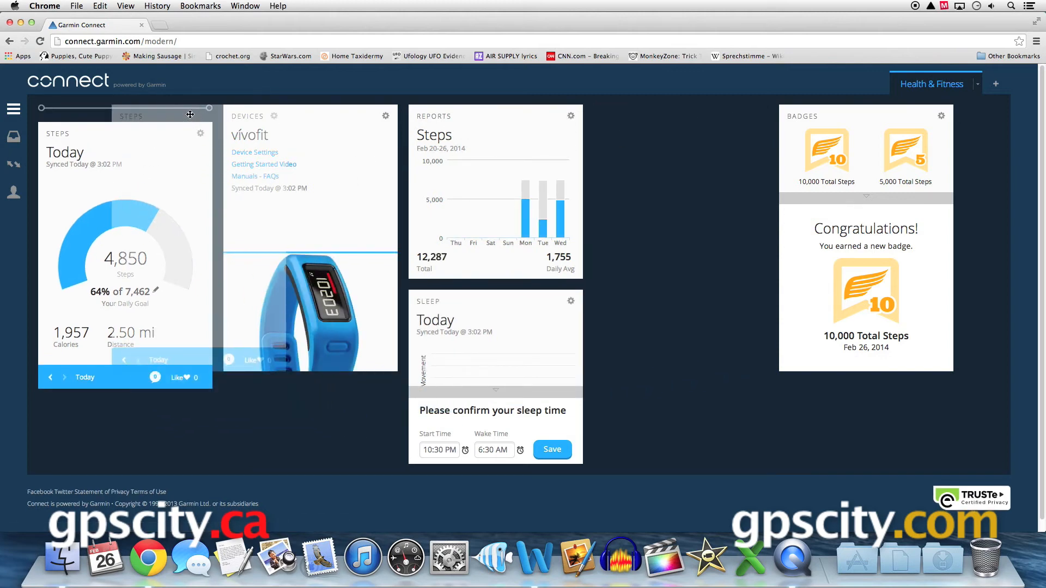
pyautogui.scroll(-3)
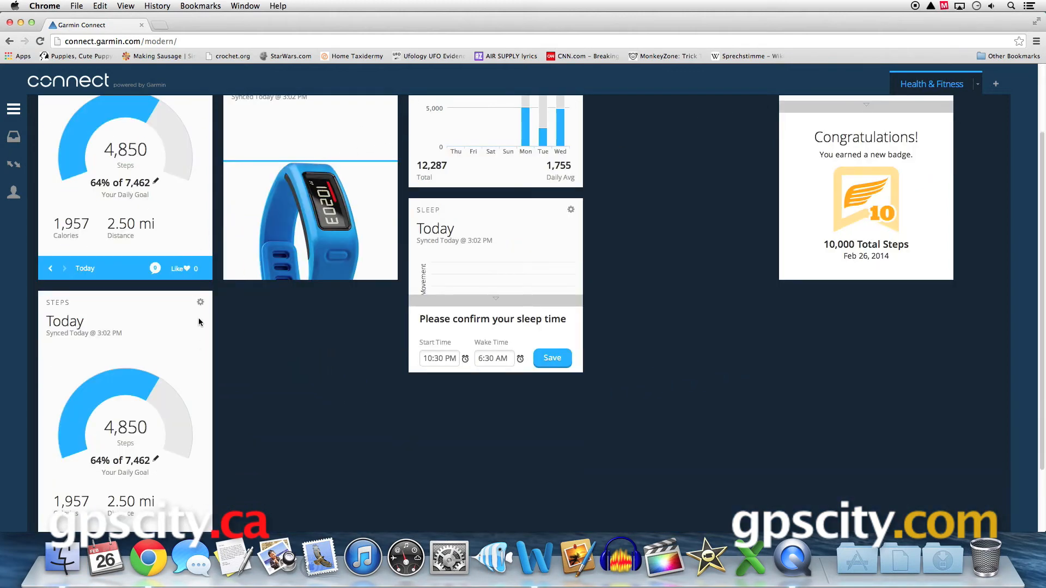
pyautogui.click(200, 303)
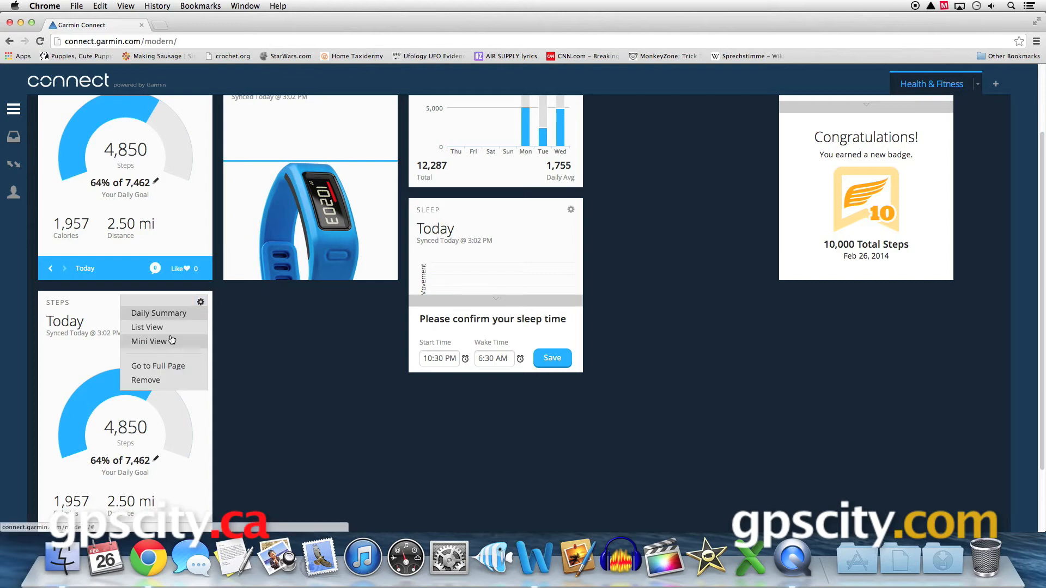
pyautogui.click(146, 327)
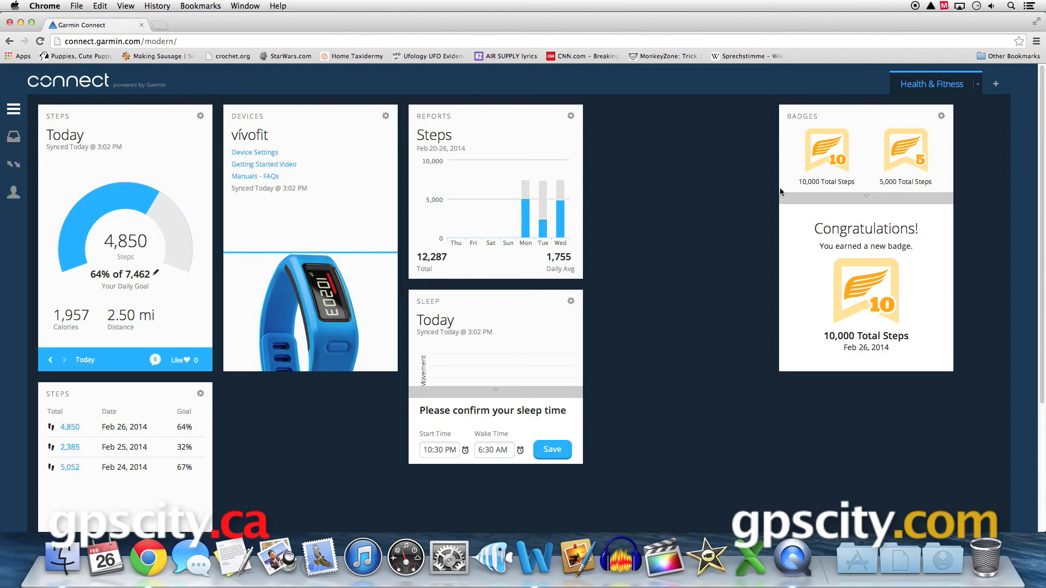
# Add a dashboard tab named 'Connections' beside Health & Fitness
pyautogui.click(931, 83)
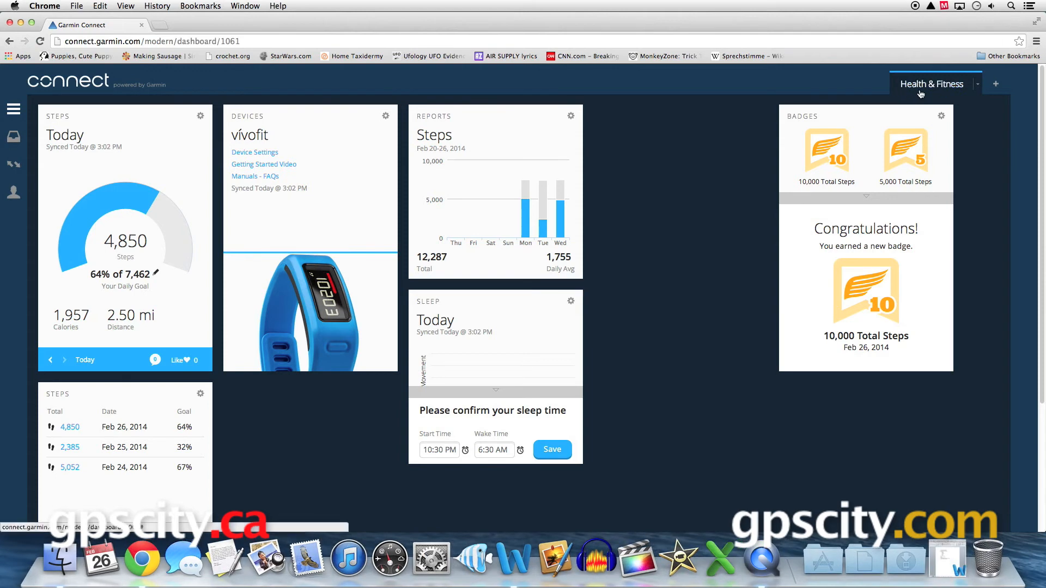
pyautogui.moveTo(991, 101)
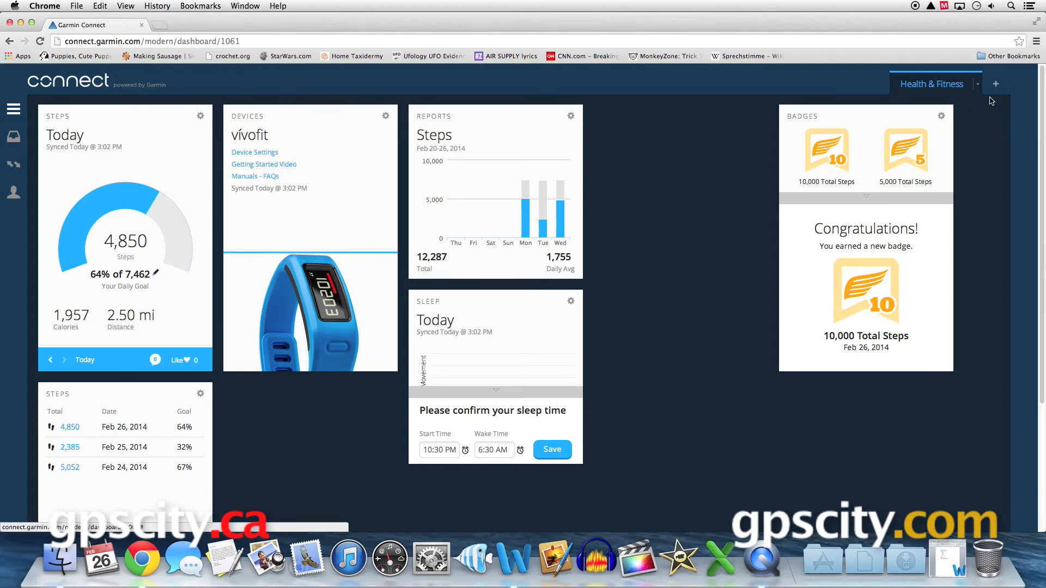
pyautogui.click(994, 83)
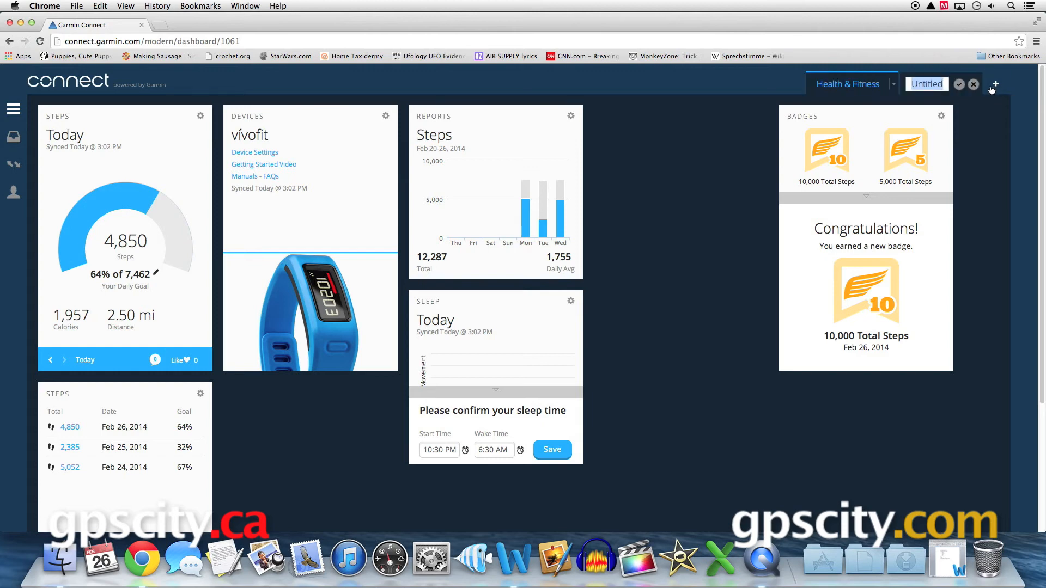
pyautogui.write('Connections')
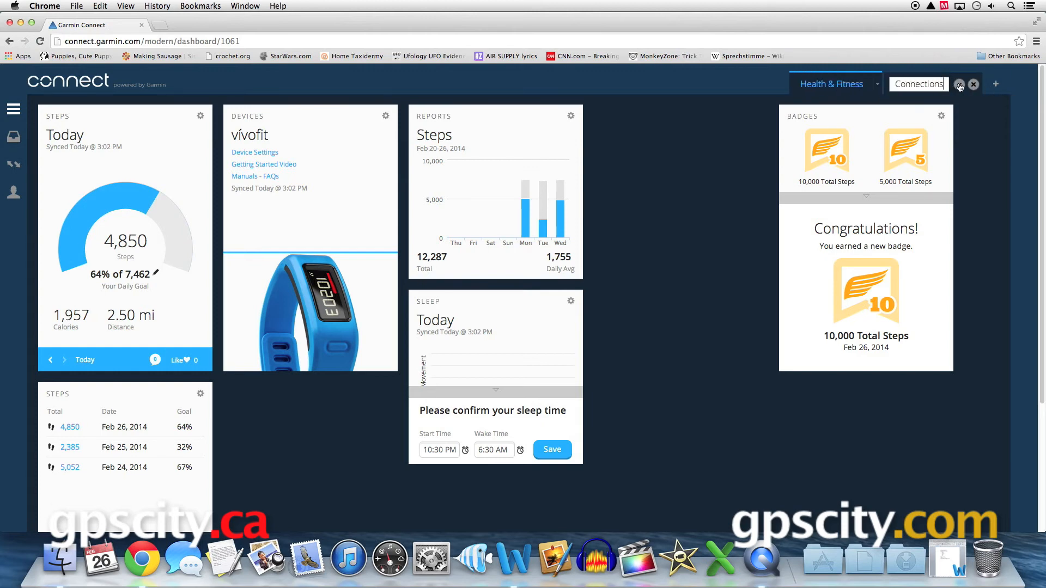
pyautogui.click(939, 84)
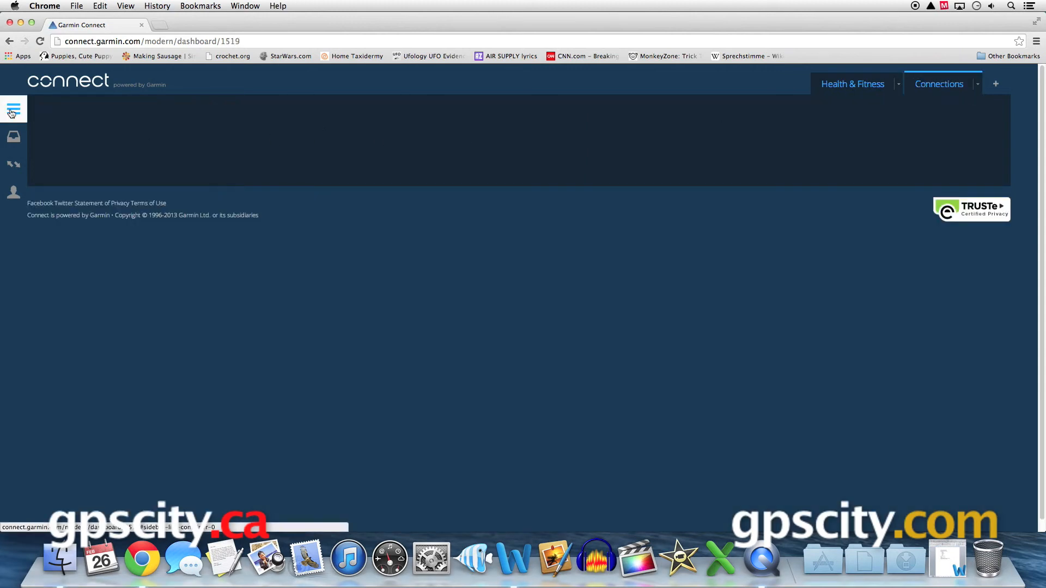
# Add the friend-finding Connections widget, check its display options, then switch to Health & Fitness
pyautogui.click(12, 110)
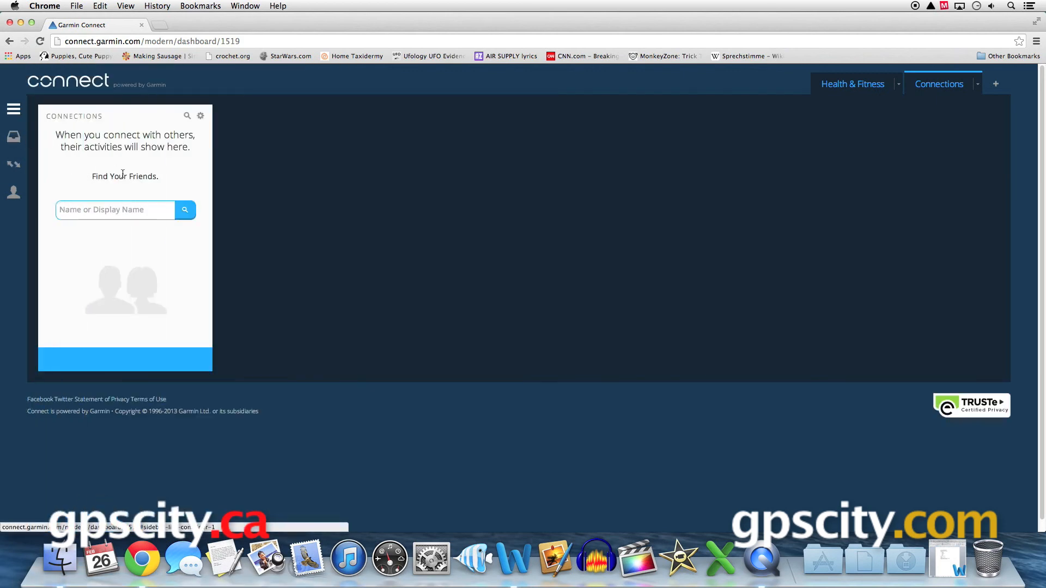
pyautogui.click(200, 116)
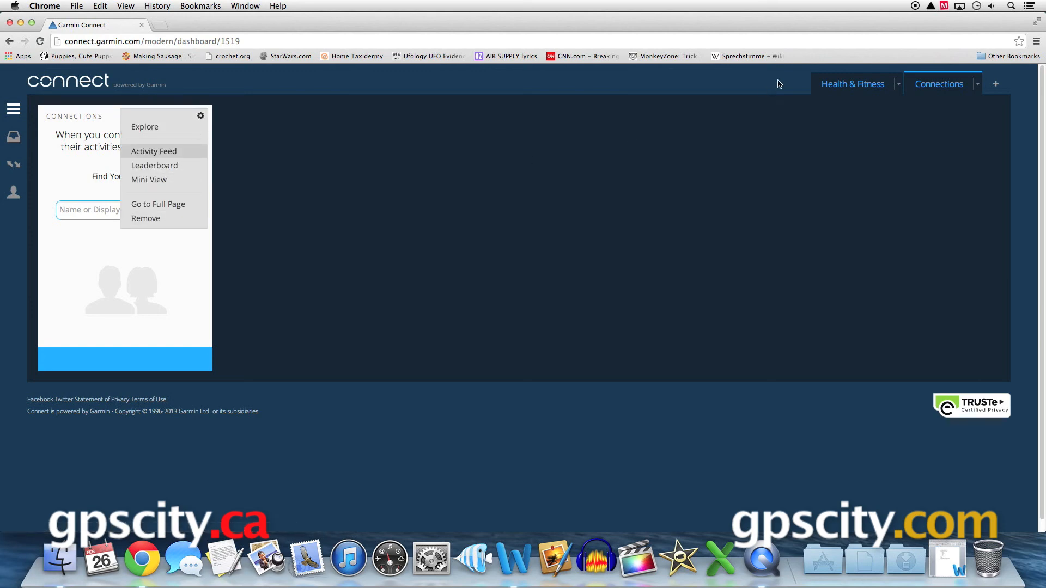
pyautogui.click(852, 84)
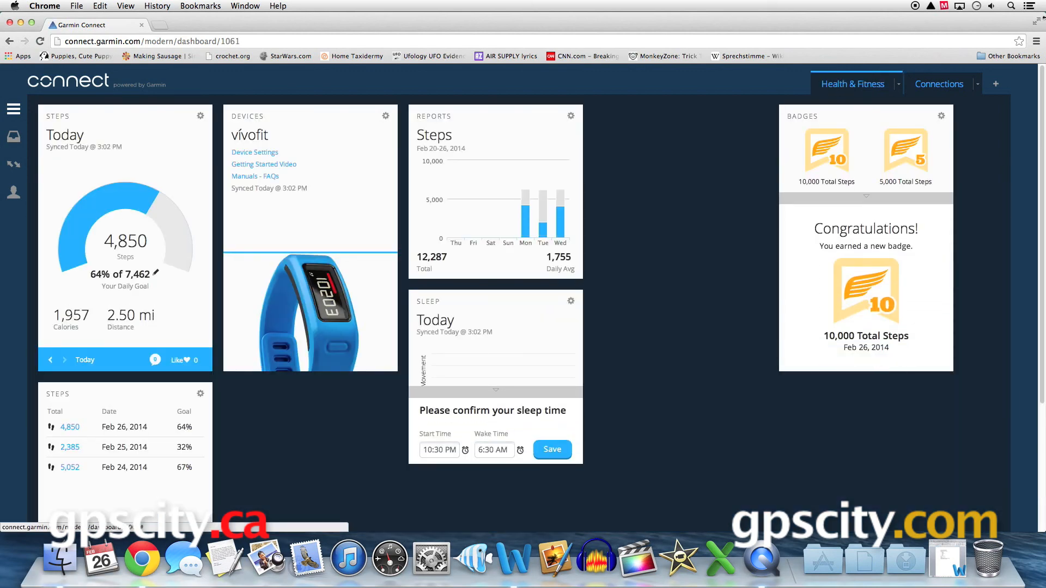